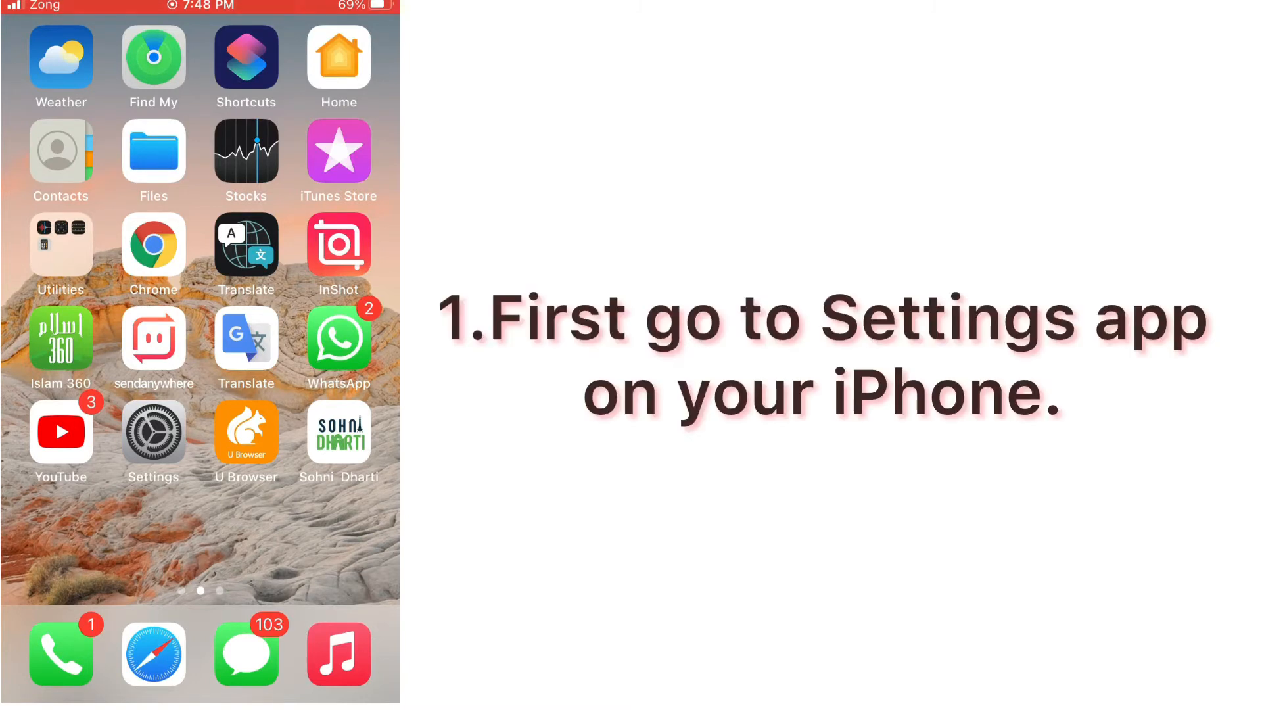
Launch the Settings app from the iPhone home screen
{"action": "left_click", "coordinate": [153, 434]}
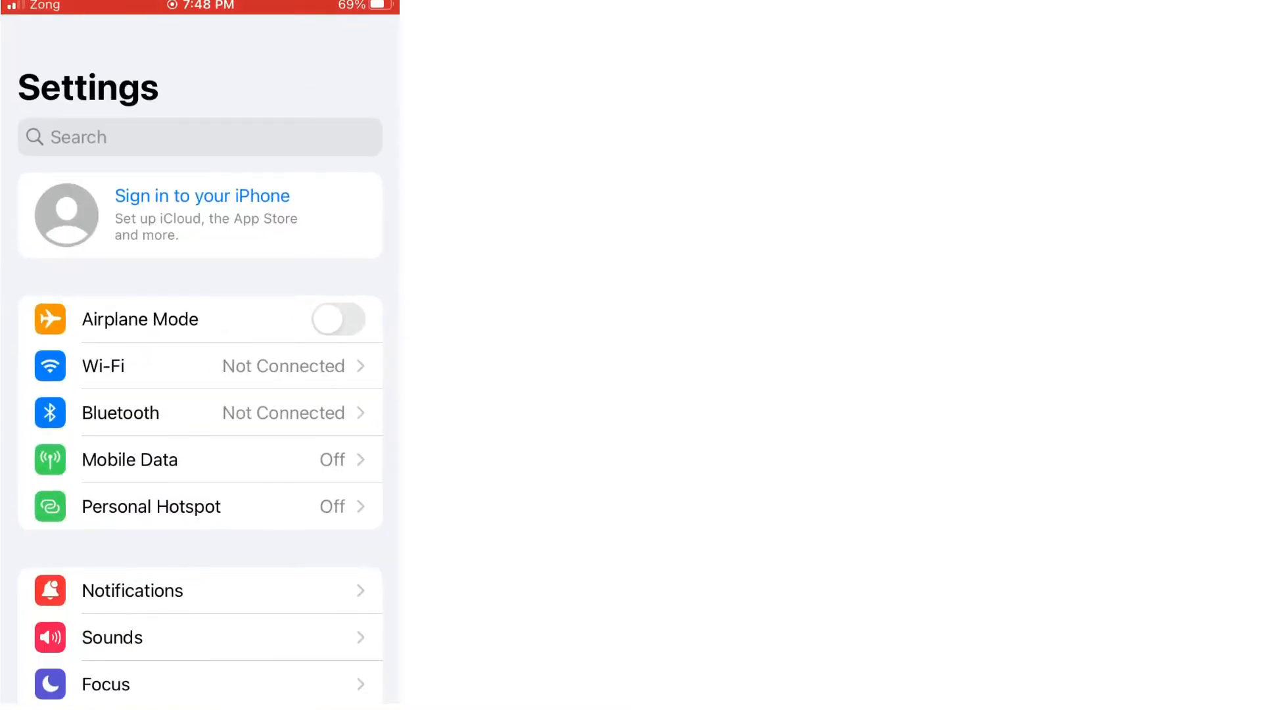
Scroll down the Settings list and open Phone settings toward Call Forwarding
{"action": "scroll", "scroll_direction": "down", "scroll_amount": 3}
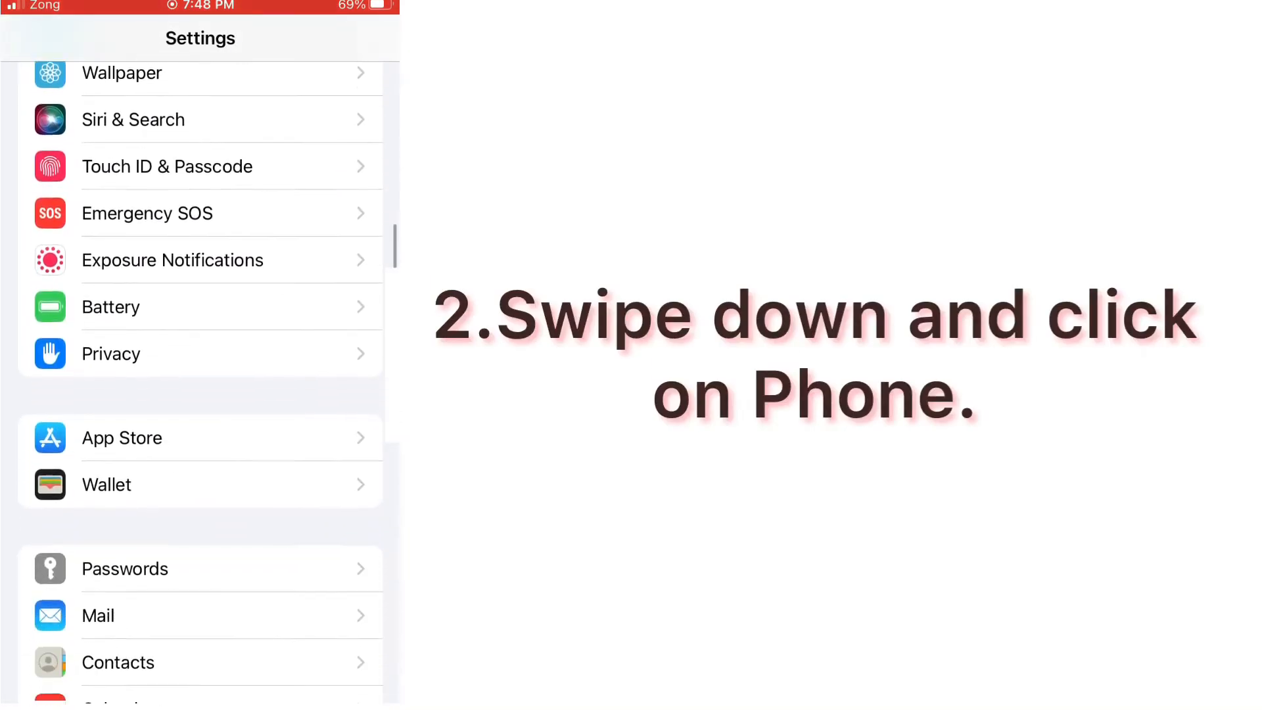
{"action": "scroll", "scroll_direction": "down", "scroll_amount": 3}
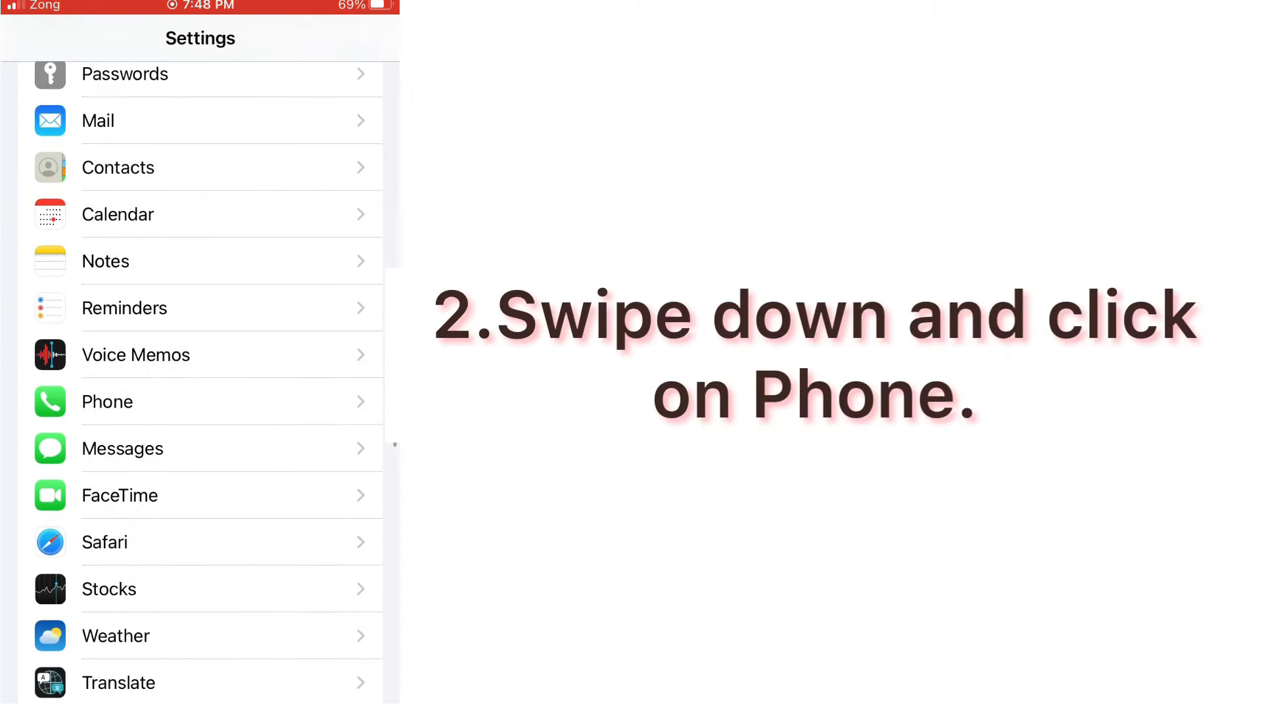
{"action": "left_click", "coordinate": [107, 402]}
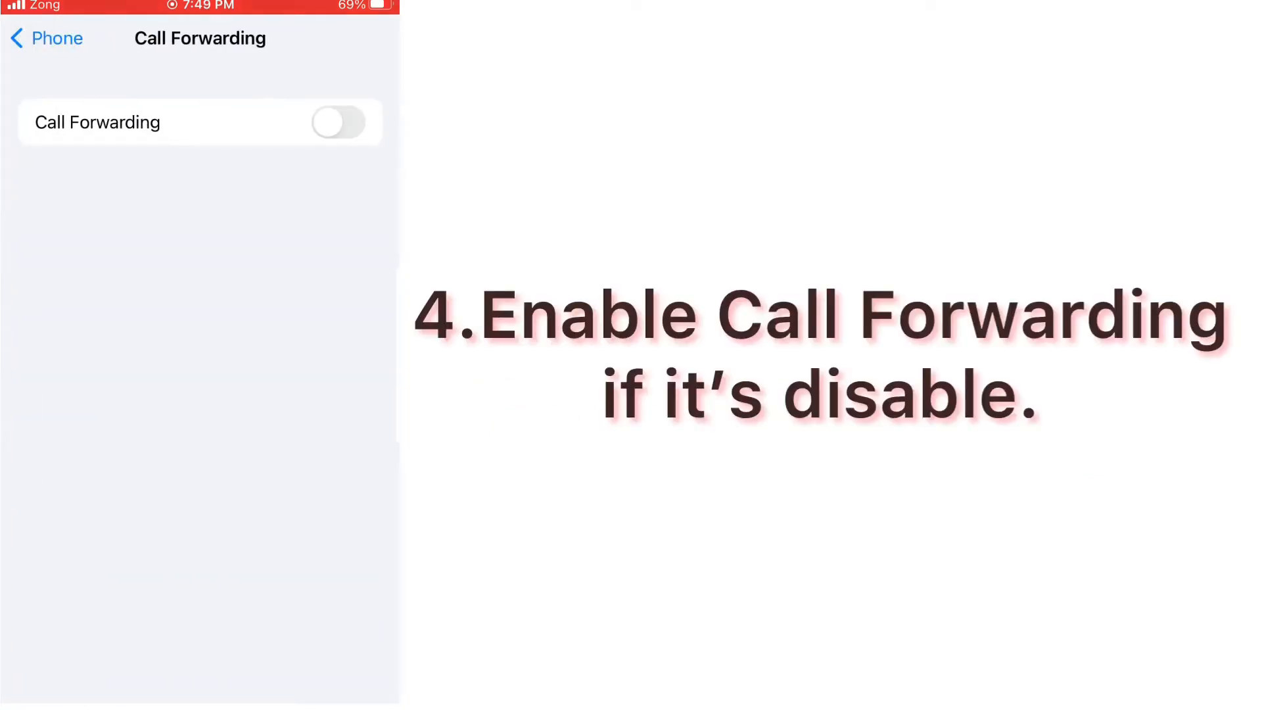
Switch Call Forwarding on and back out of the Phone settings
{"action": "left_click", "coordinate": [337, 122]}
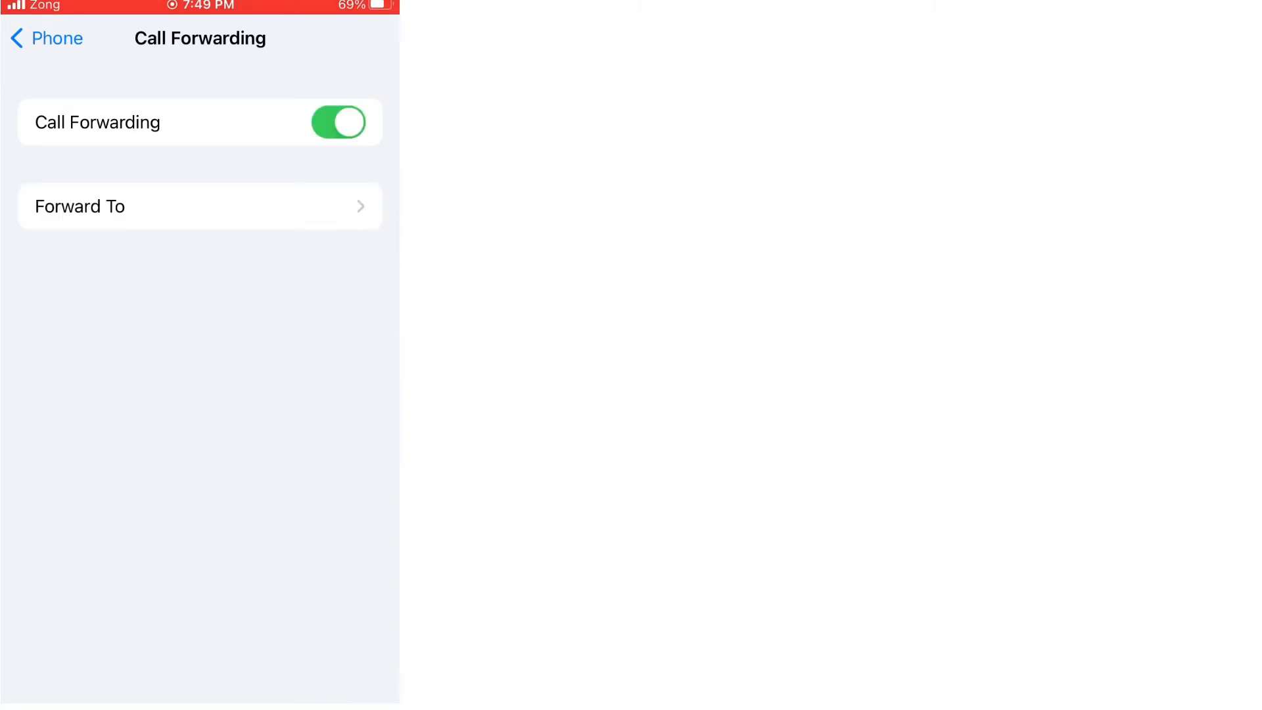
{"action": "left_click", "coordinate": [46, 38]}
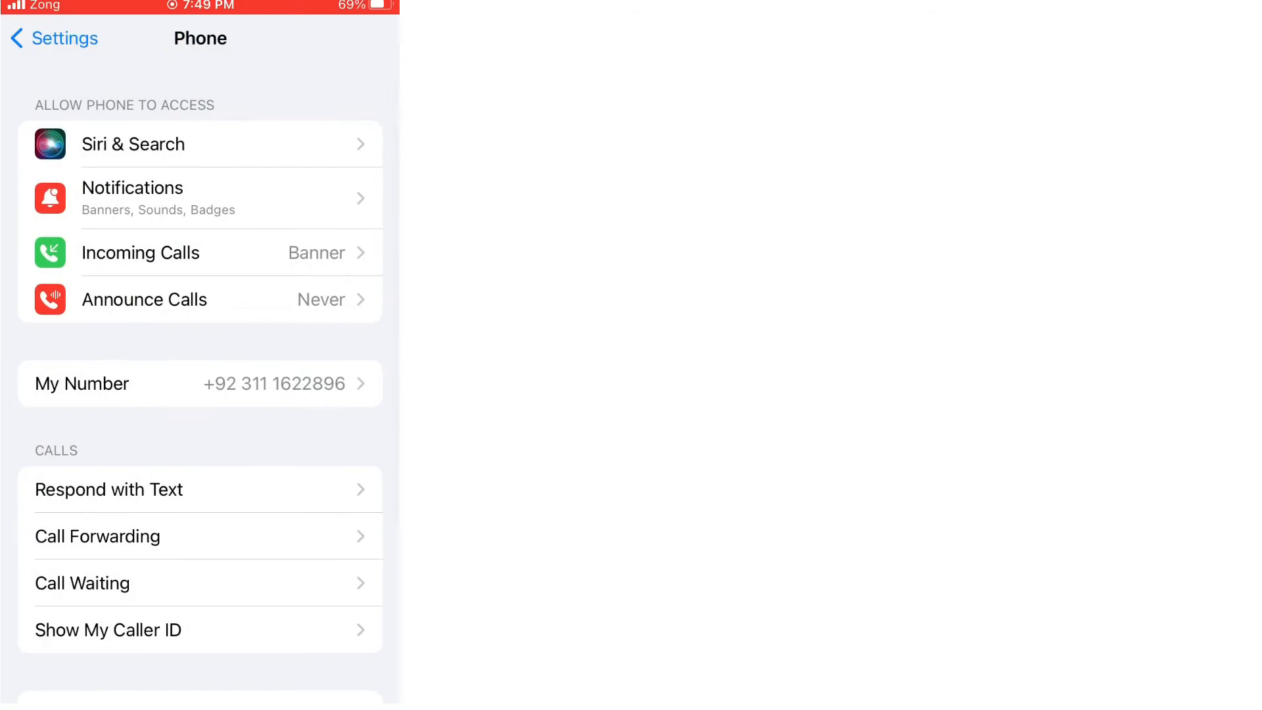
{"action": "left_click", "coordinate": [54, 38]}
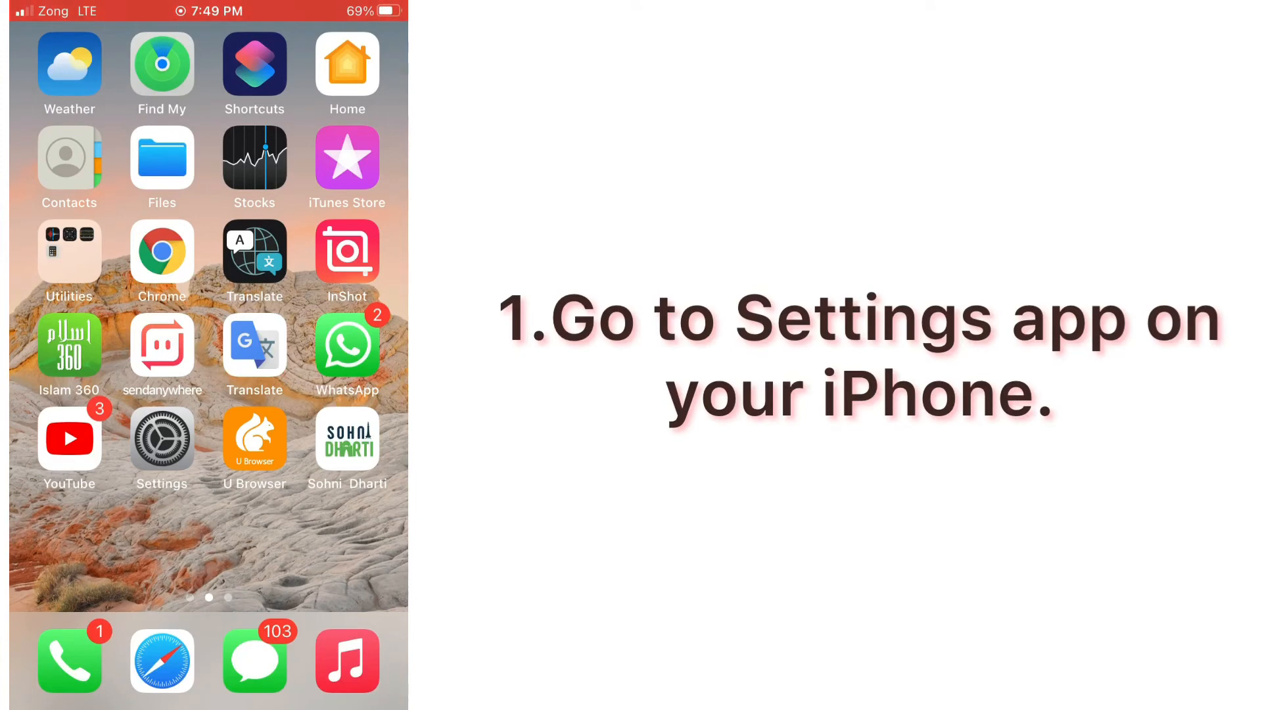
Relaunch Settings and scroll down until General is visible
{"action": "left_click", "coordinate": [161, 440]}
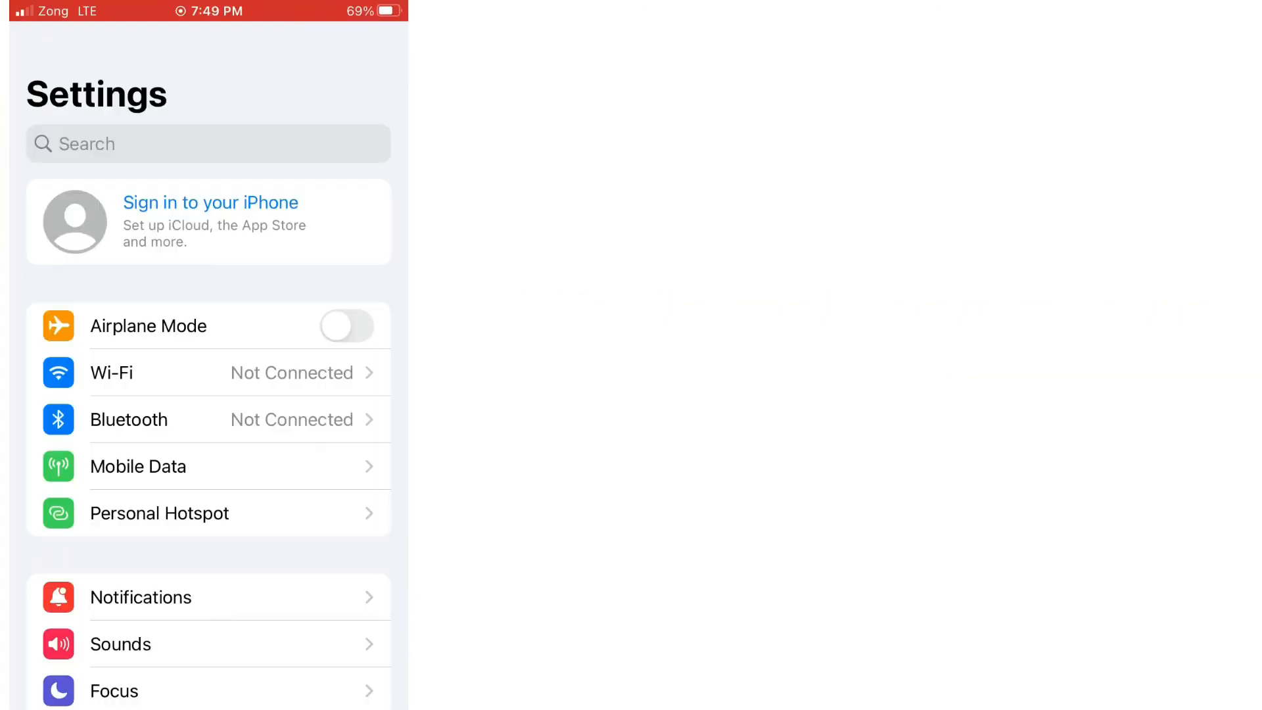
{"action": "scroll", "scroll_direction": "down", "scroll_amount": 3}
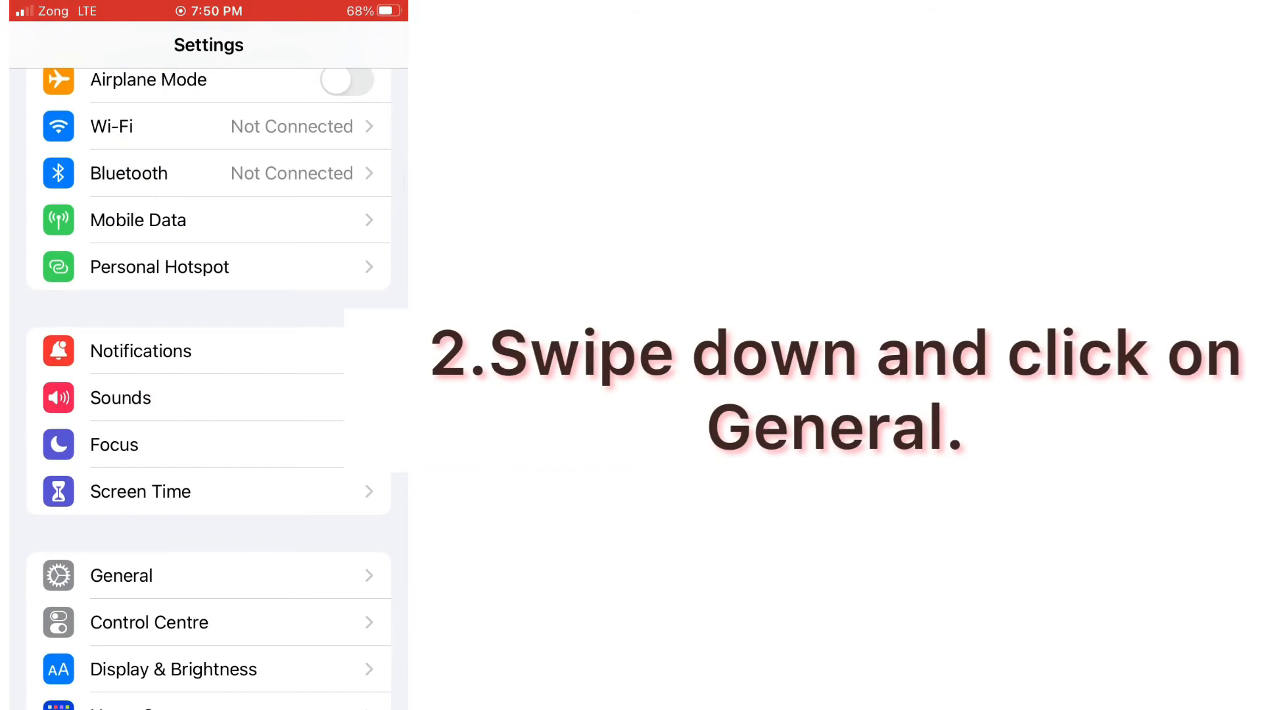
{"action": "scroll", "scroll_direction": "down", "scroll_amount": 3}
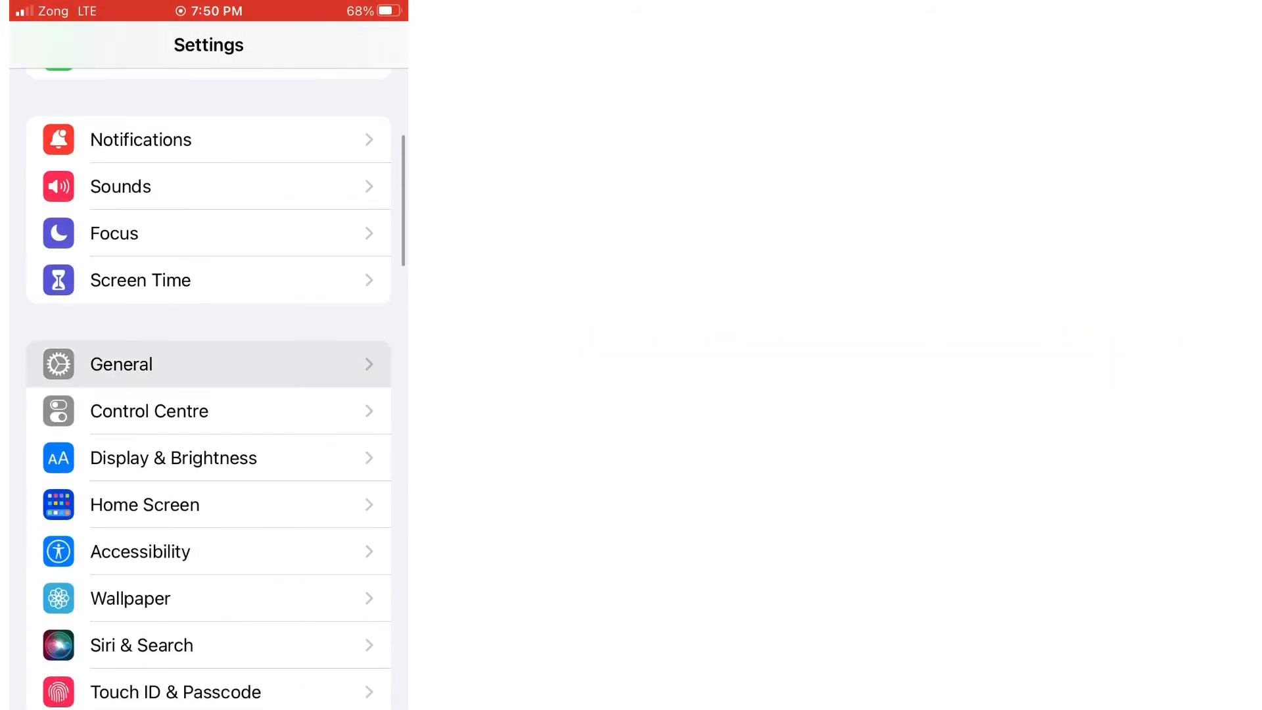